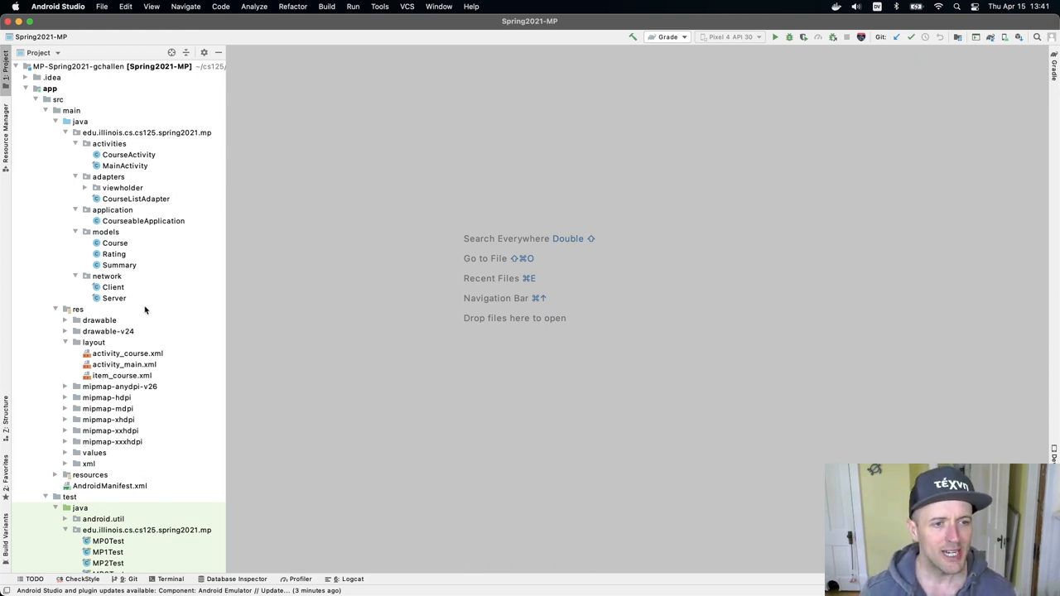
mouse_move(115, 298)
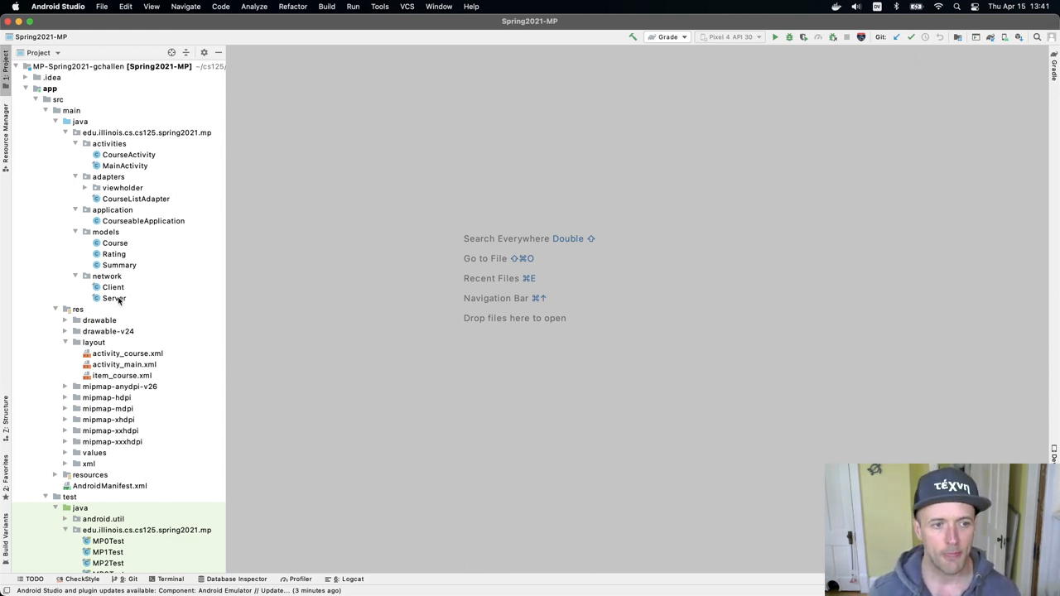
Select the Client class in the Project tree, then close the Spring2021-MP project
left_click(113, 287)
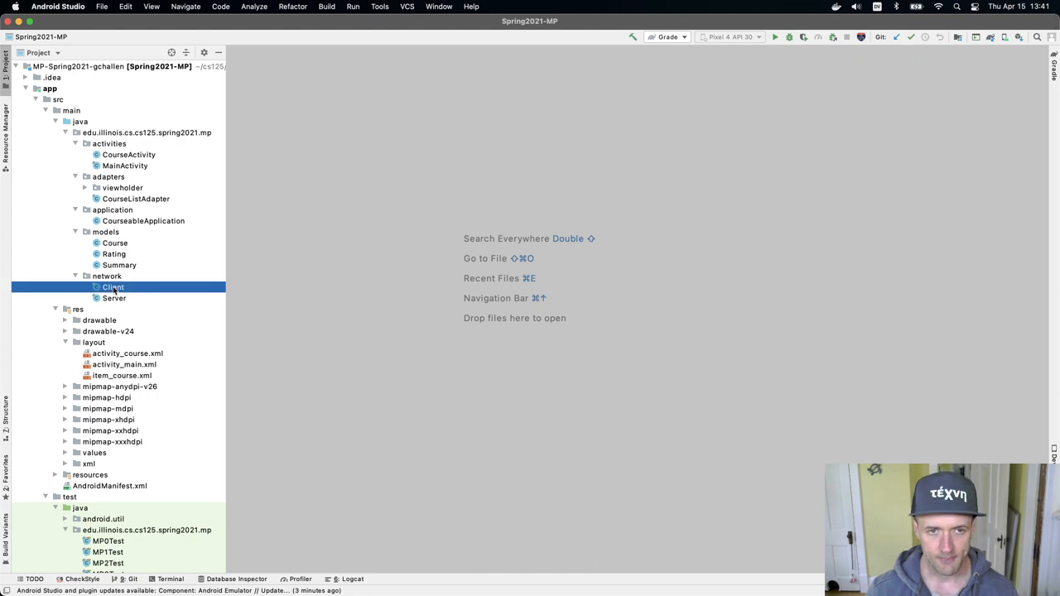
double_click(112, 286)
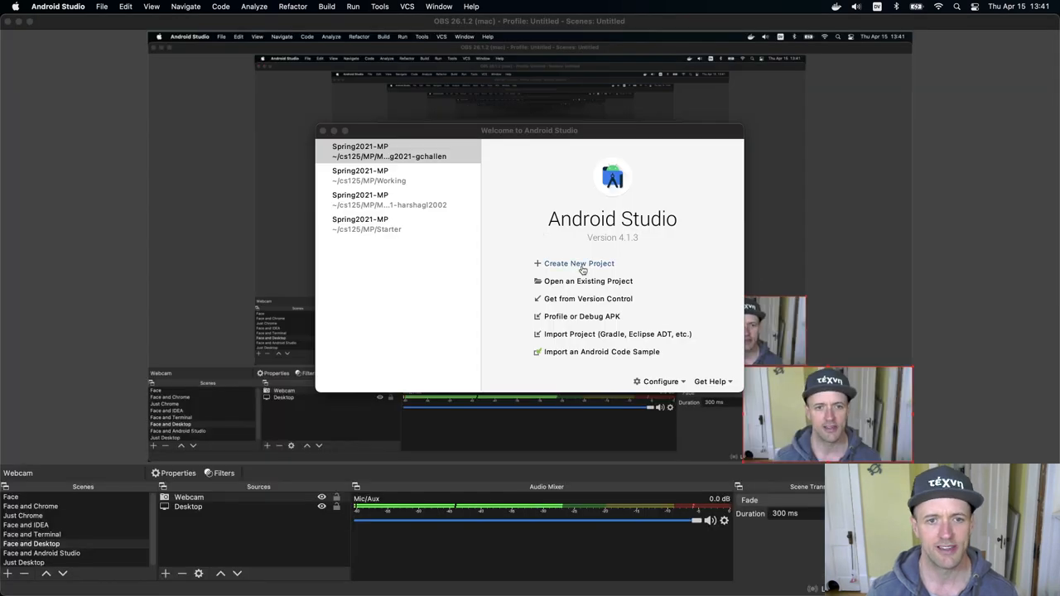
Open the Starter Spring2021-MP project and show Client.java scrolled to start()
left_click(366, 224)
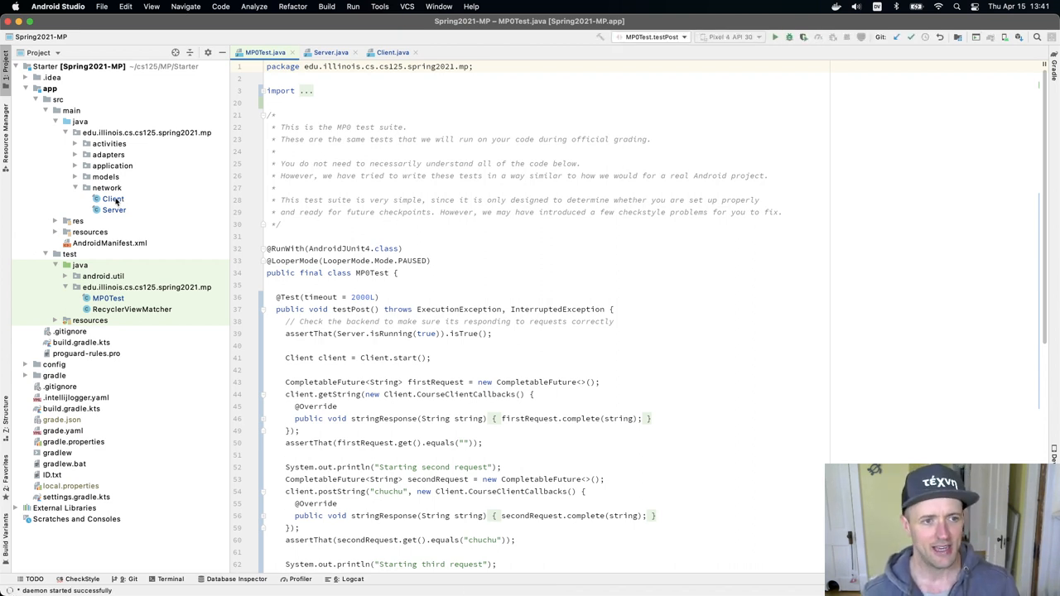
left_click(114, 199)
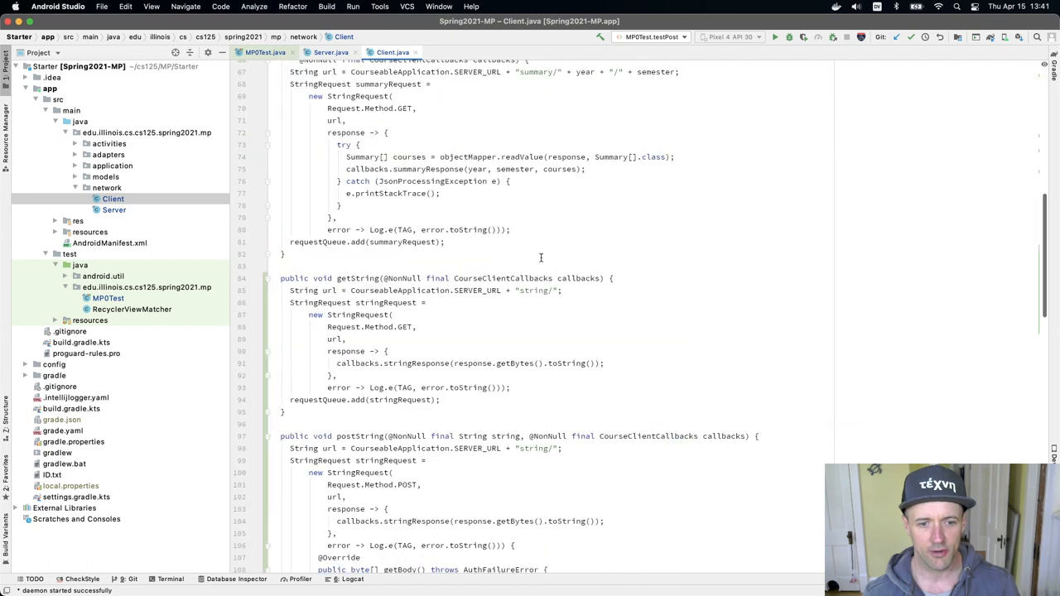
scroll("down", 3)
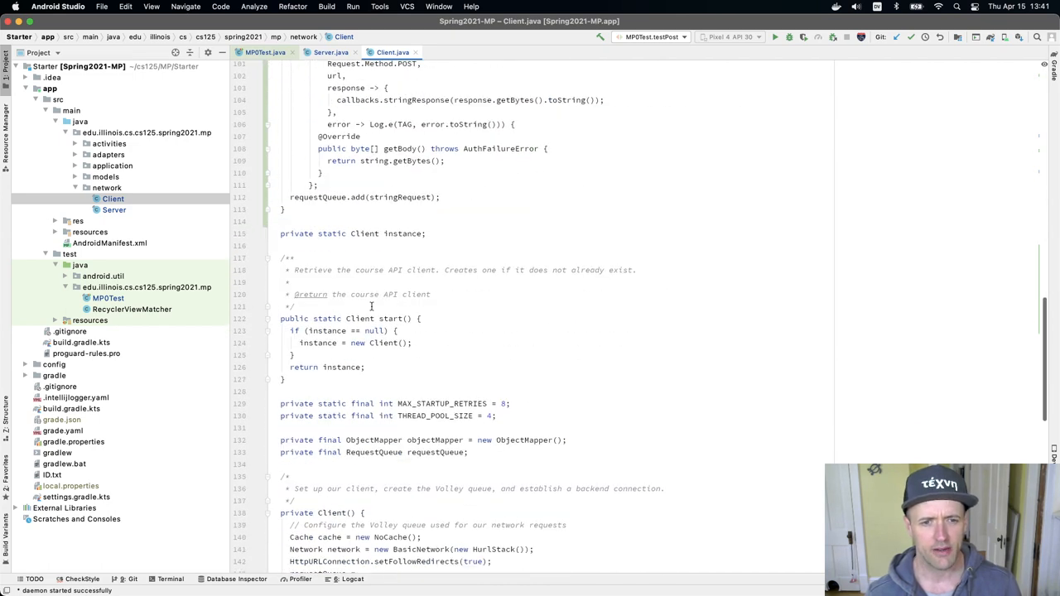
Duplicate start() as startTesting(), with Javadoc 'Create and retrieve the course API client for testing.'
left_click(282, 319)
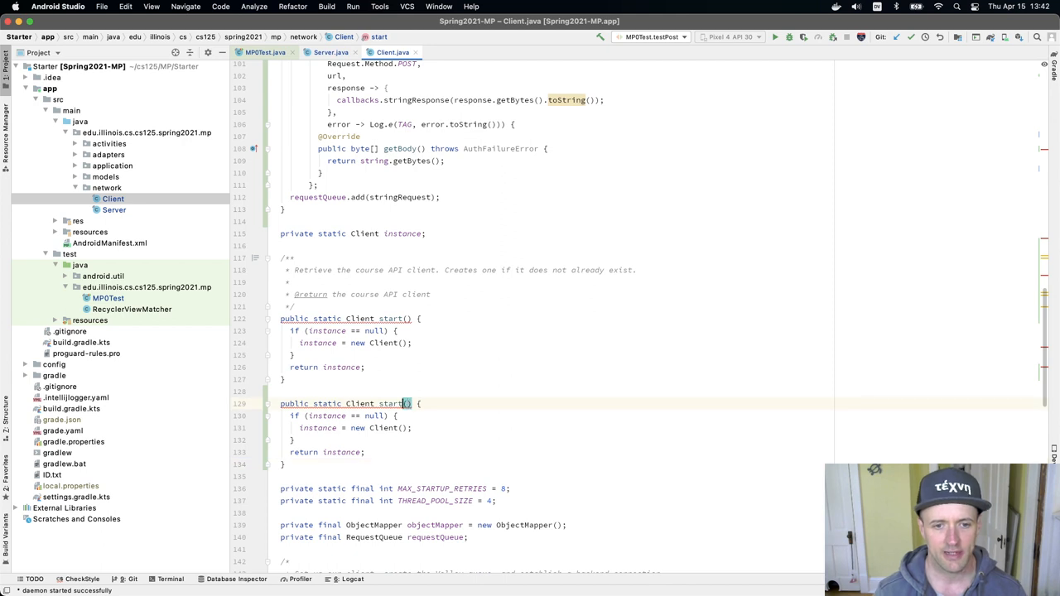
type("Testing")
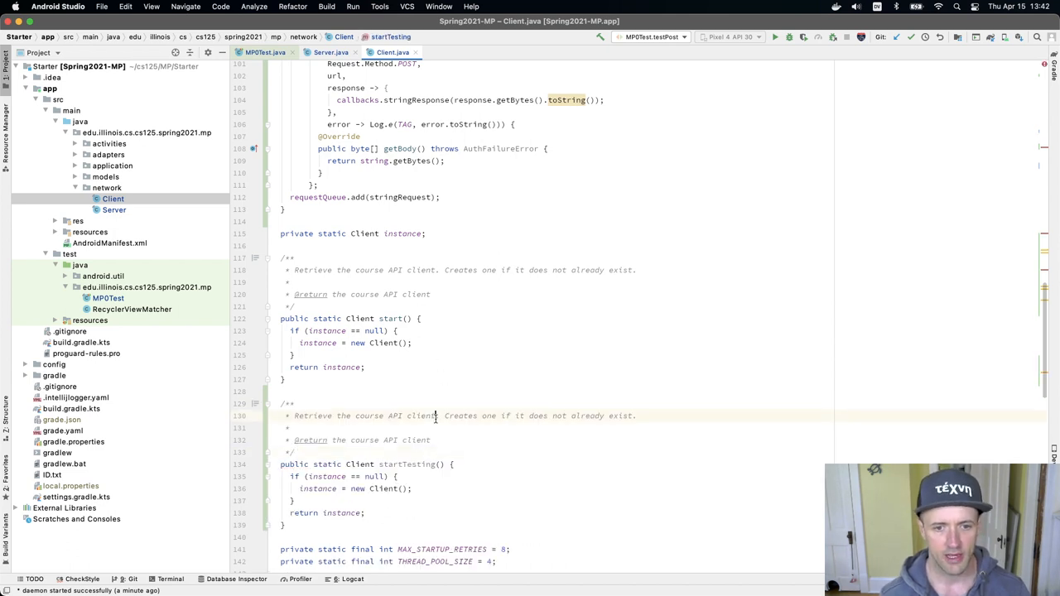
type("for testing")
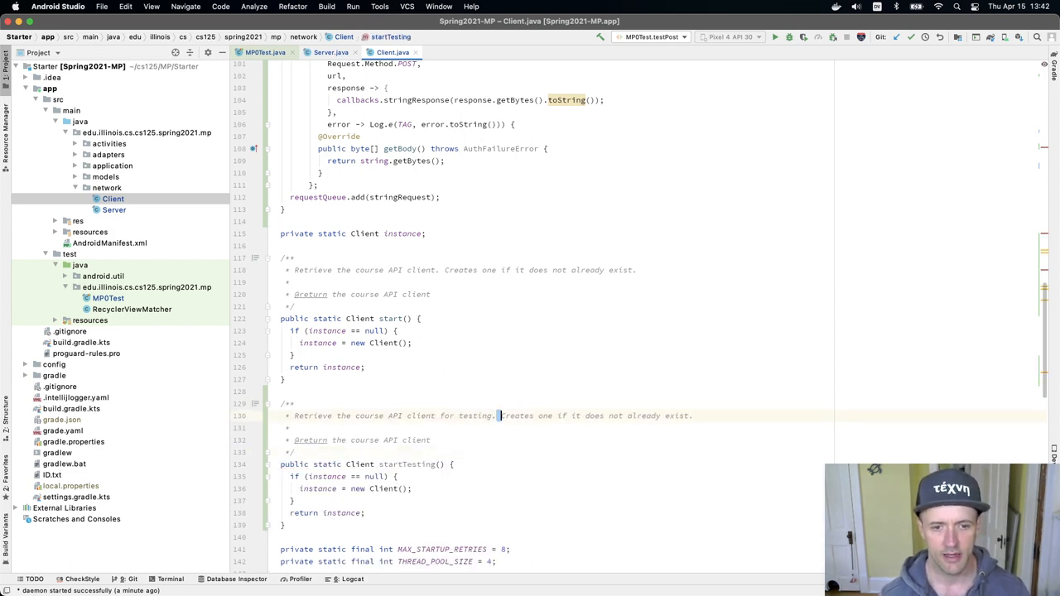
left_click_drag(499, 416, 690, 416)
type("Create or r")
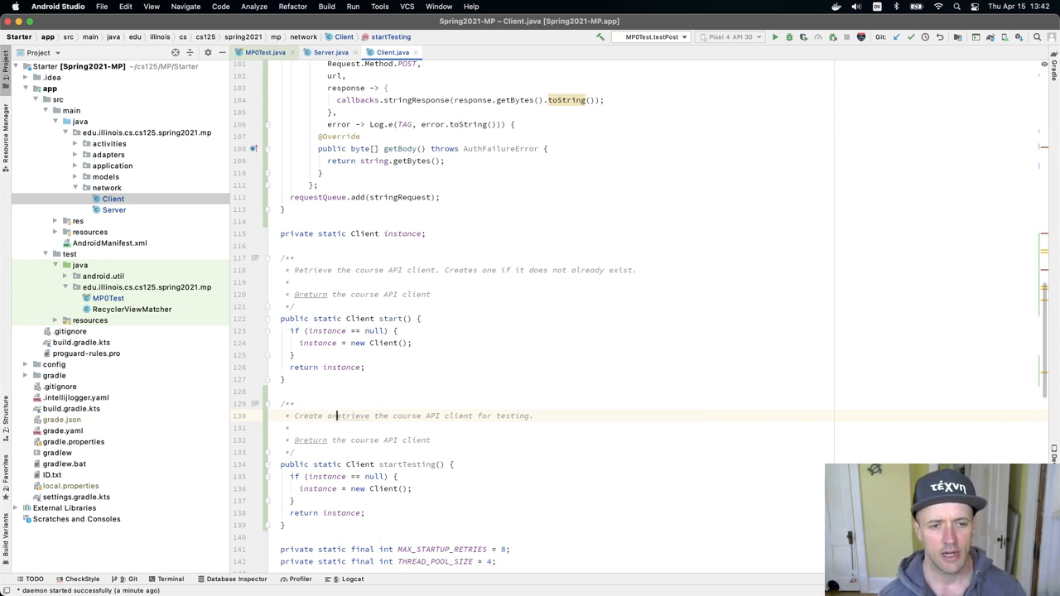
scroll("down", 3)
type("d ")
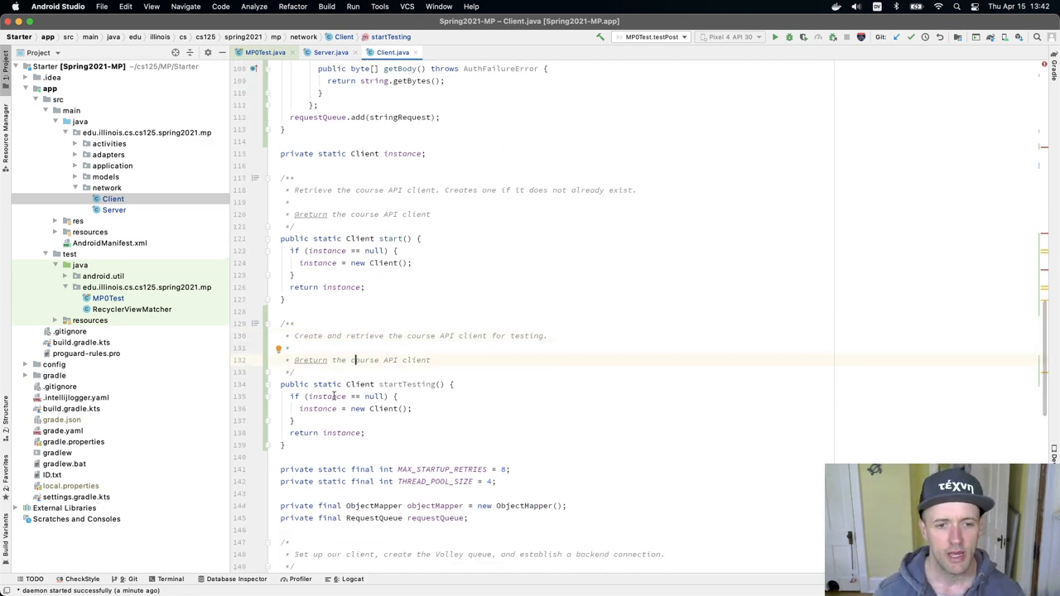
Add a final boolean testing constructor parameter; start() passes false, startTesting() returns new Client(true)
scroll("down", 3)
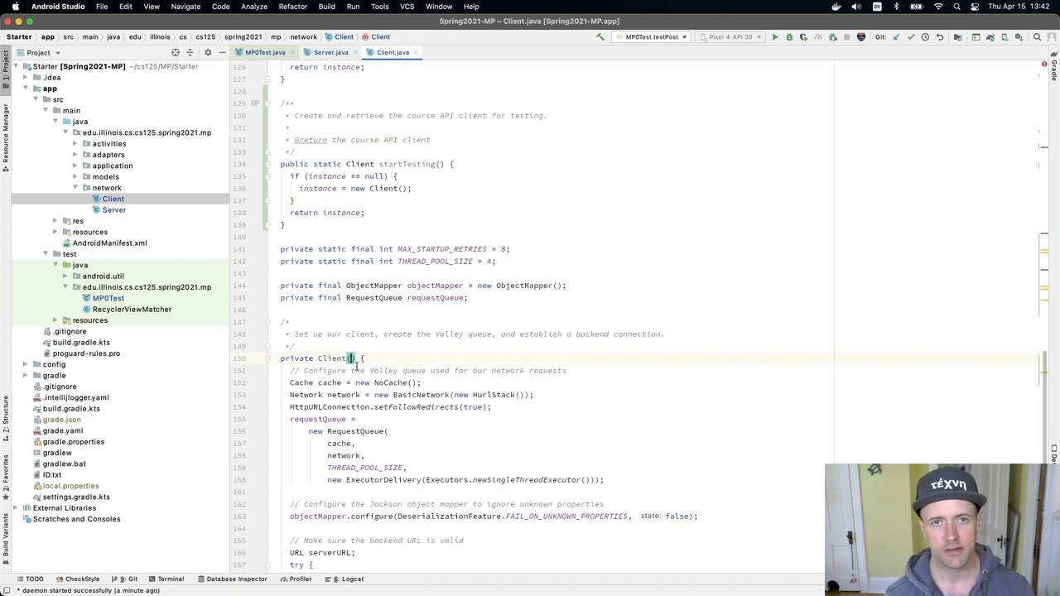
type("boolean testing")
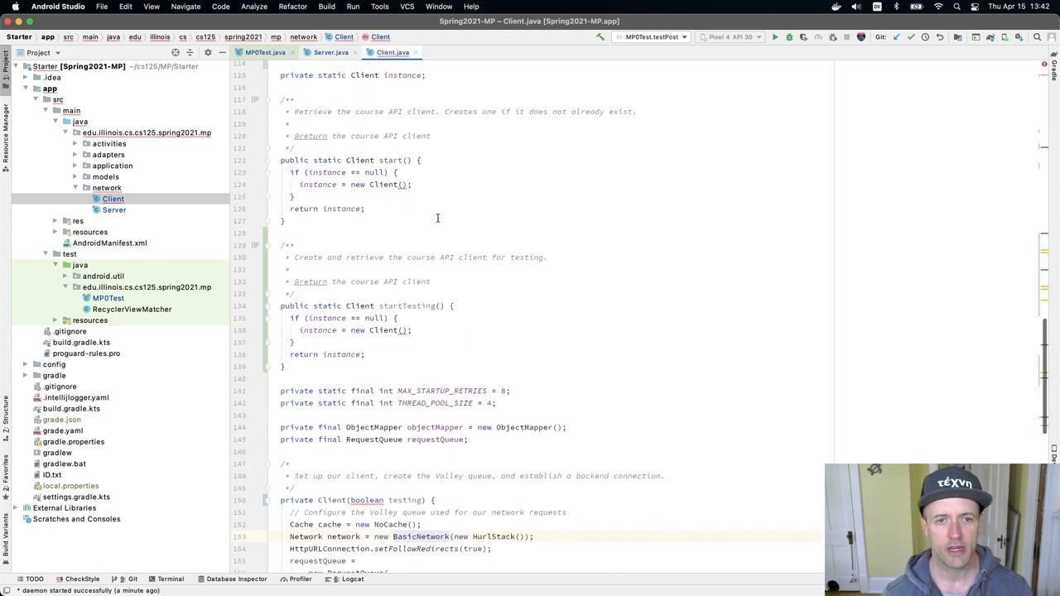
left_click(401, 184)
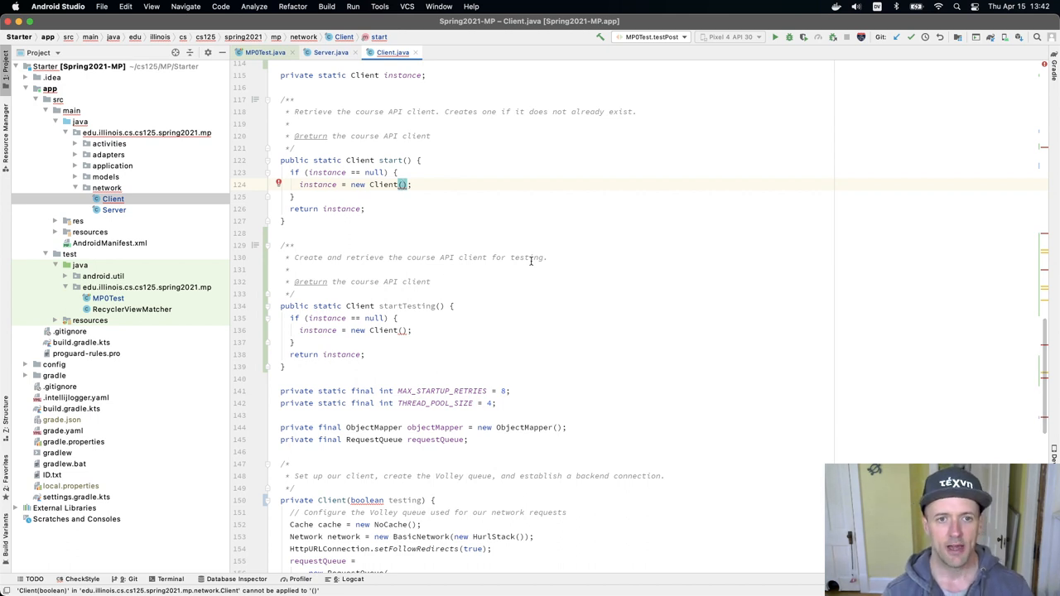
type("testing: false")
left_click(554, 330)
type("retur")
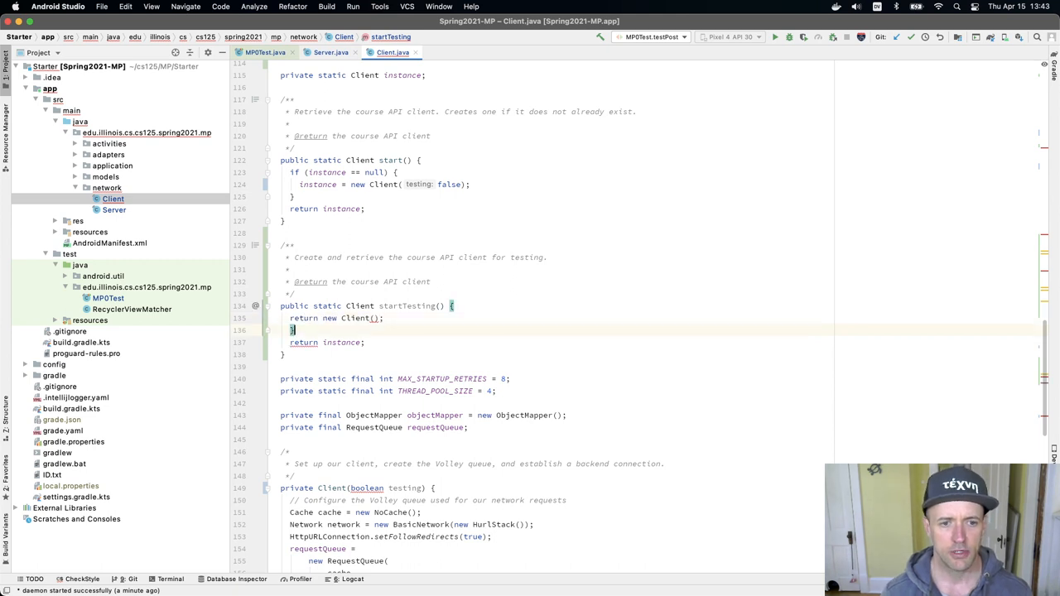
type("true")
left_click(371, 488)
type("final ")
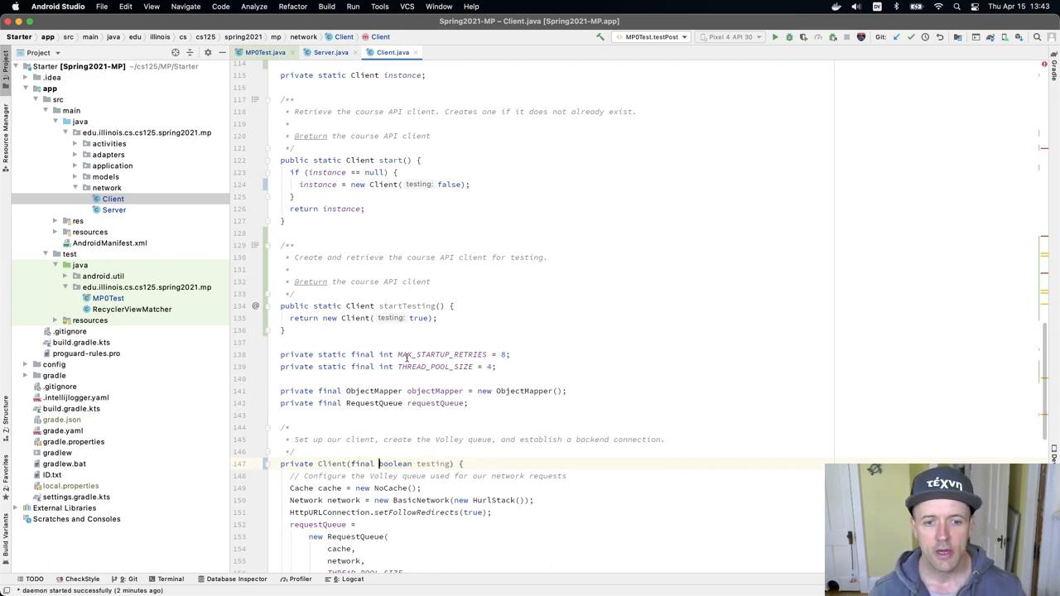
scroll("down", 3)
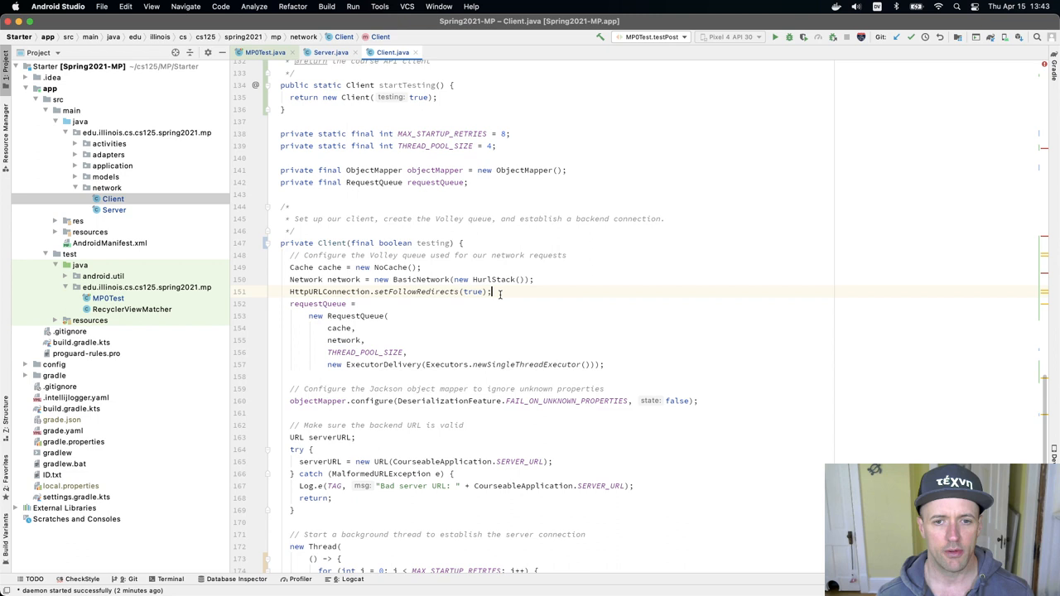
Wrap the requestQueue setup in if (testing), with else new RequestQueue(cache, network)
type("if")
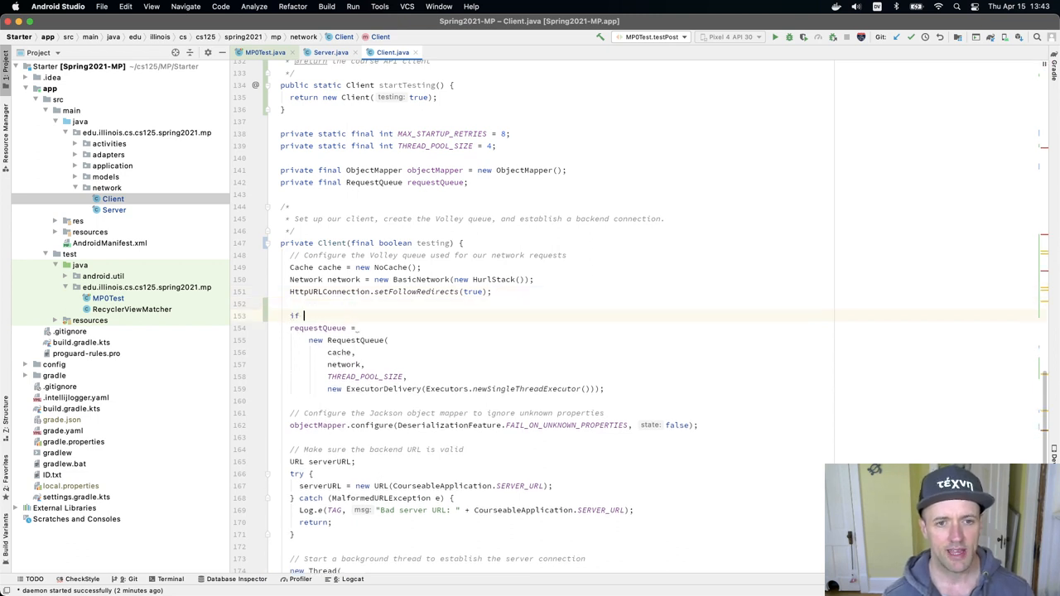
type("(")
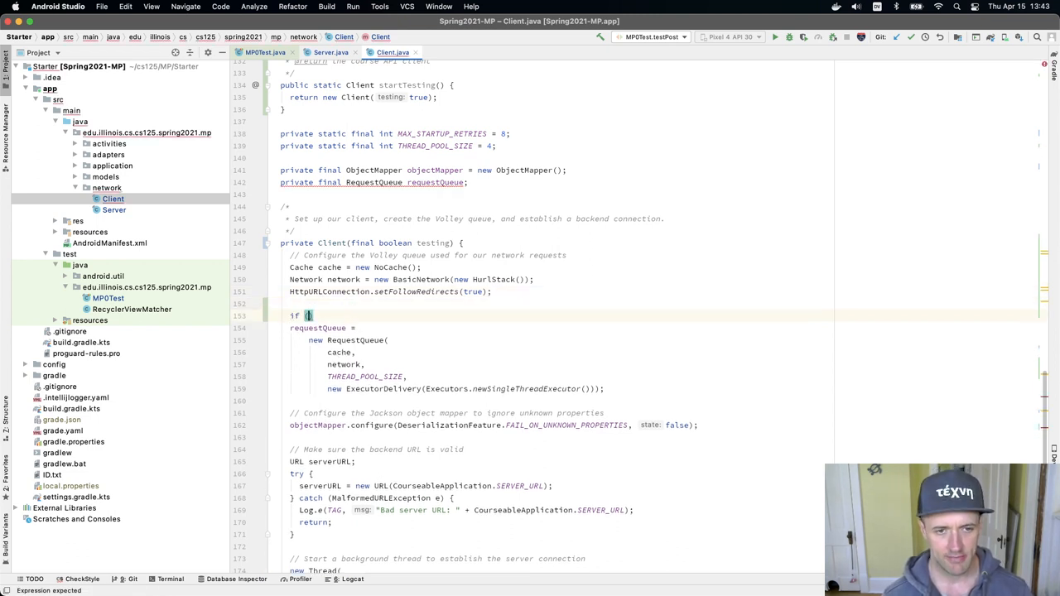
type("testing")
type("requestQueue = new RequestQueue(cache, network);")
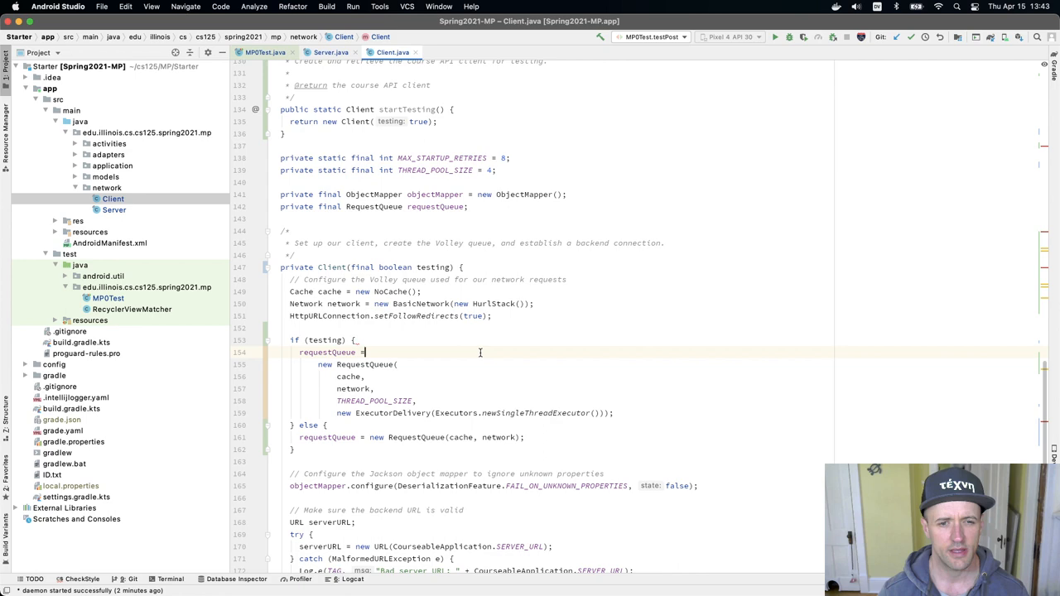
mouse_move(422, 364)
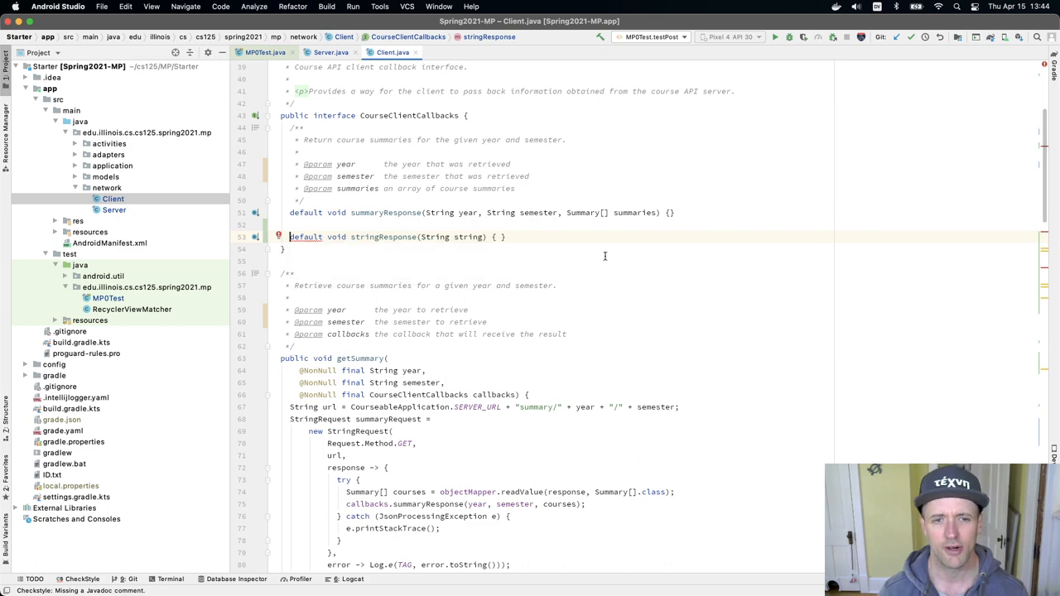
scroll("down", 3)
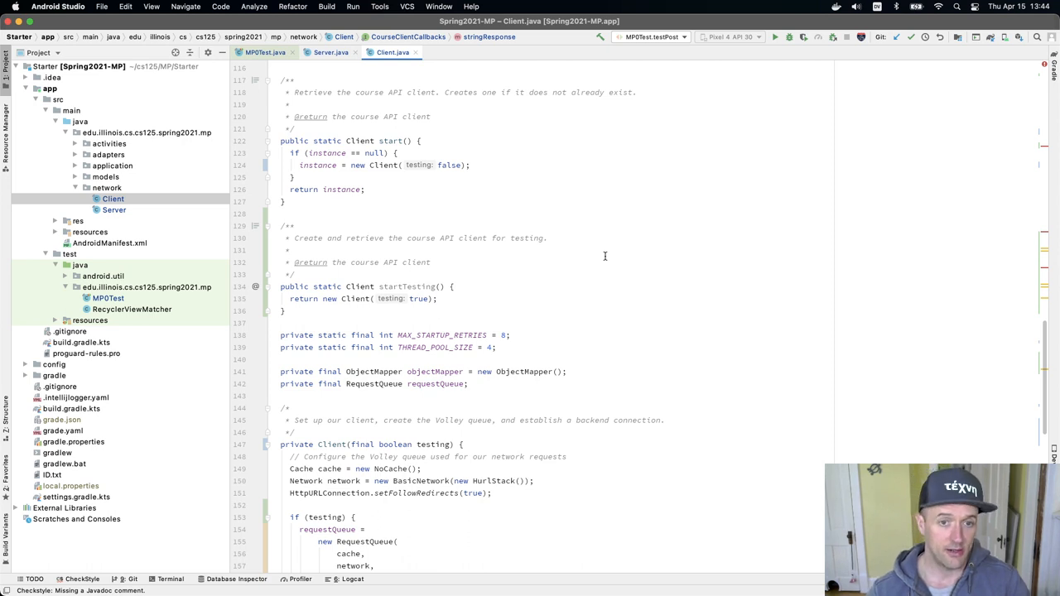
Review the if/else request queue code and select the Test MP0 run configuration
scroll("up", 3)
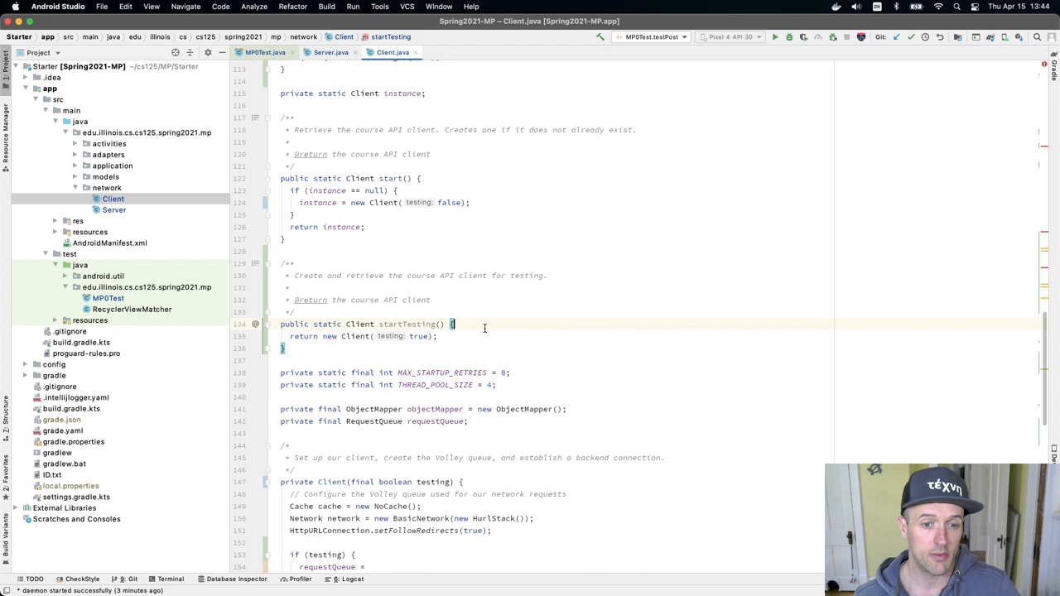
scroll("down", 3)
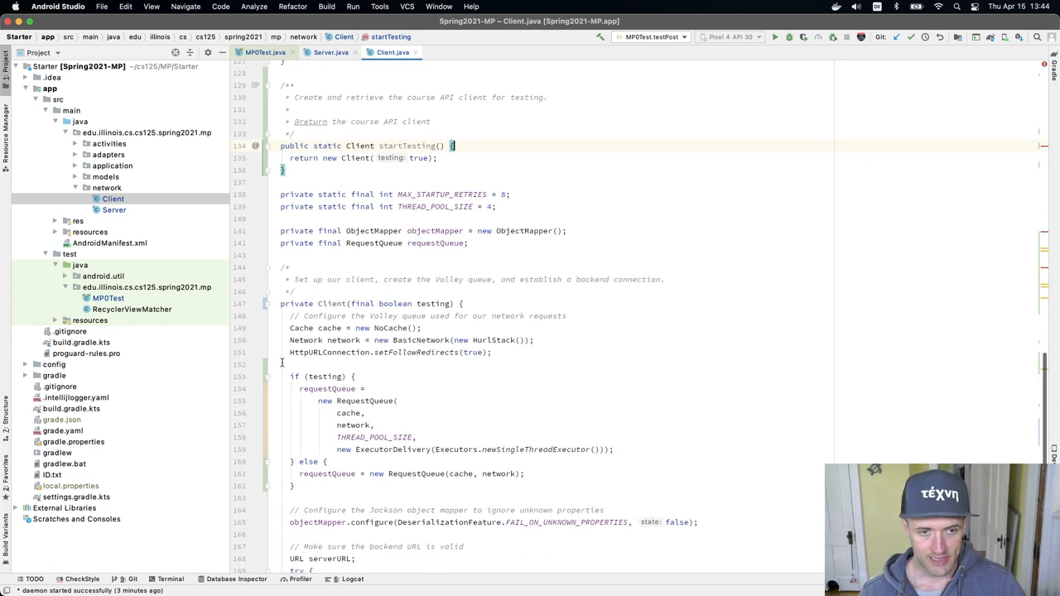
scroll("up", 3)
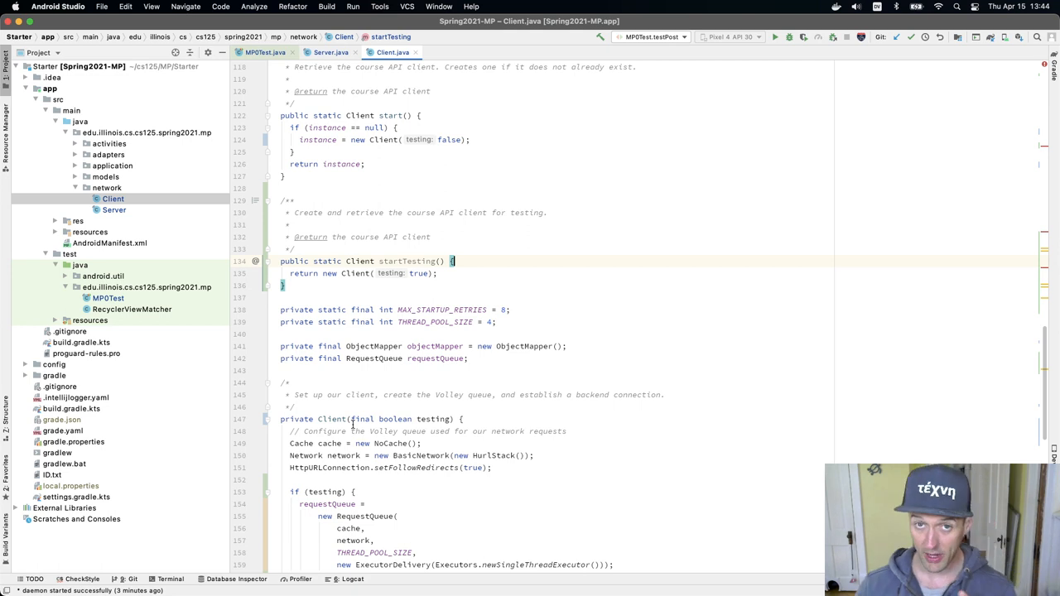
scroll("down", 3)
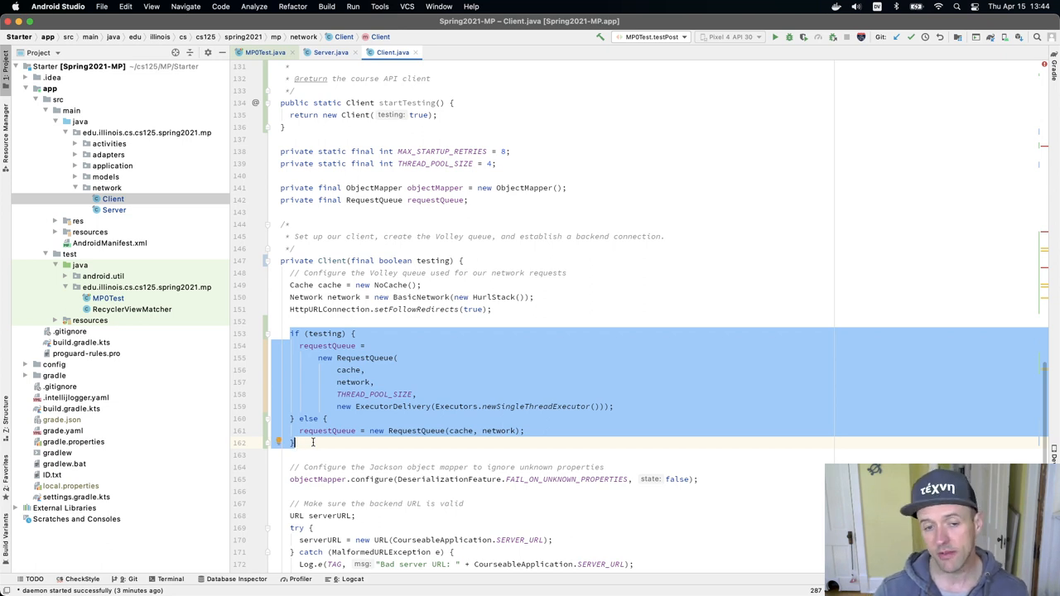
left_click(353, 381)
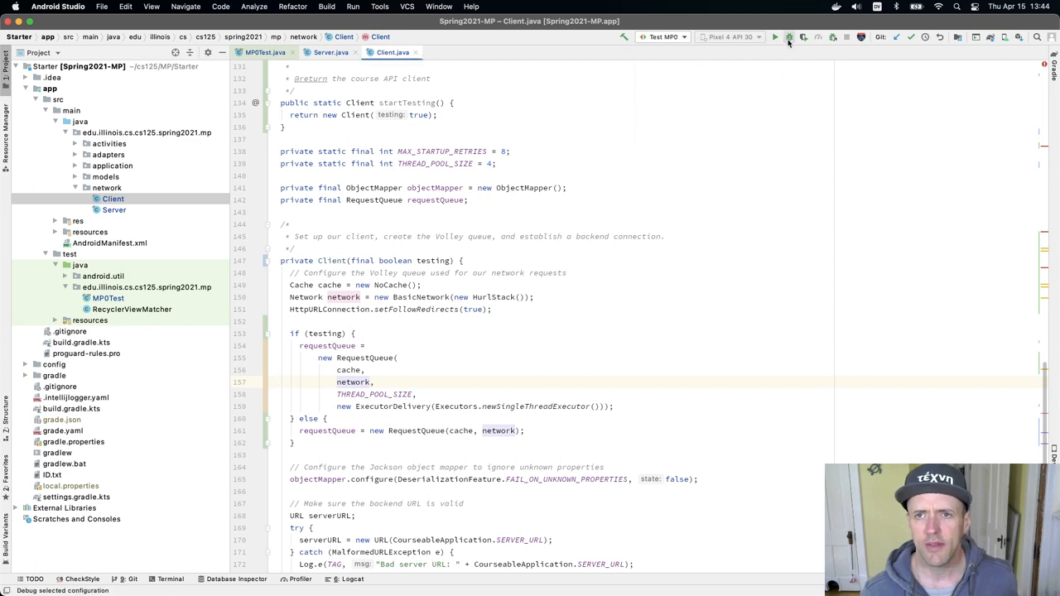
Debug Test MP0 and inspect results: testPost and testActivityTitle both fail
left_click(788, 37)
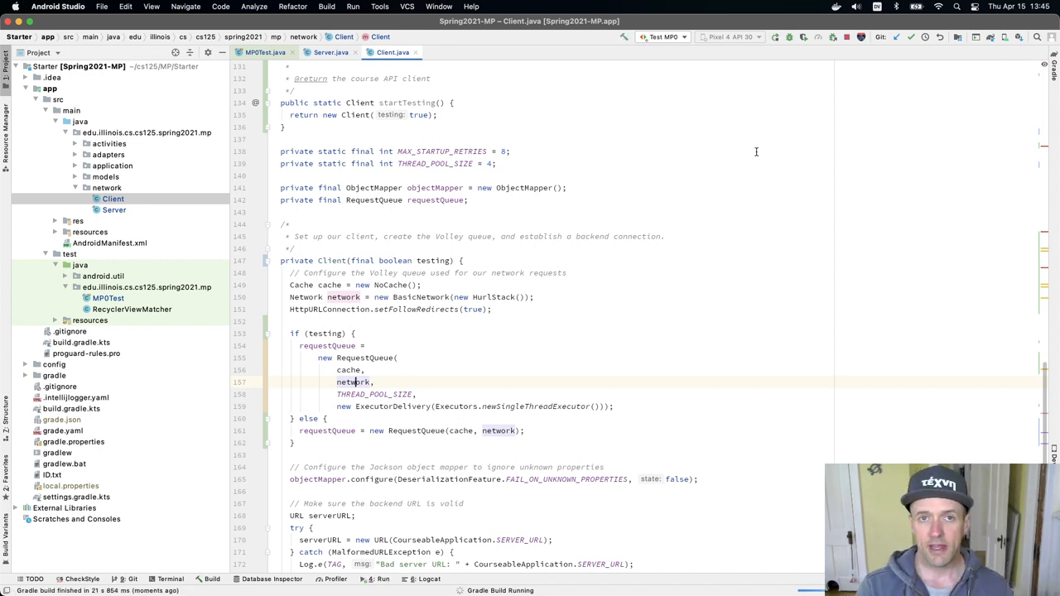
left_click(382, 579)
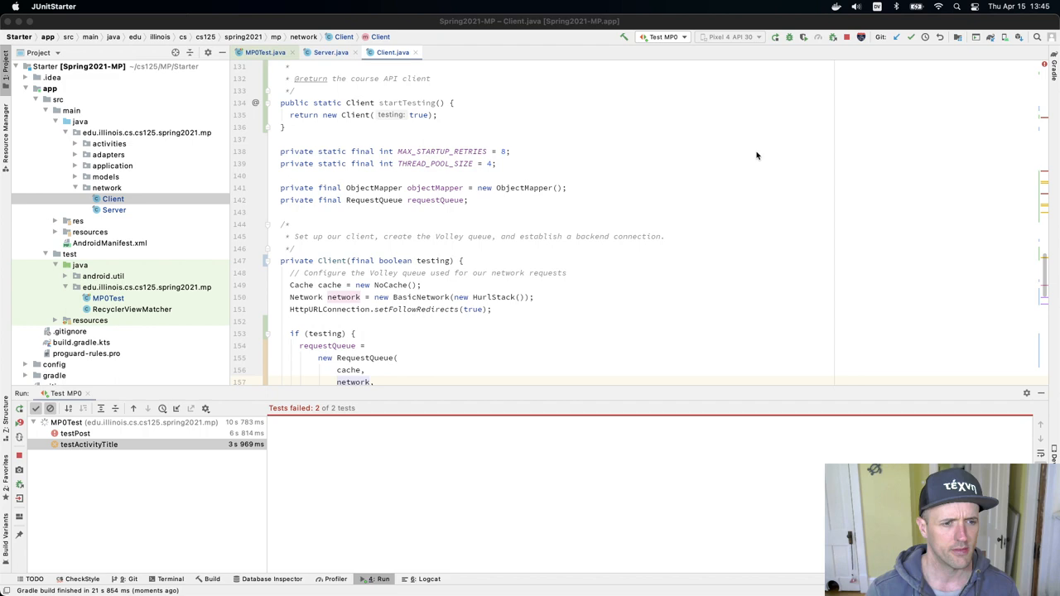
Open testActivityTitle's failure: title expected 'Search Courses' but was 'Search Course'
left_click(76, 433)
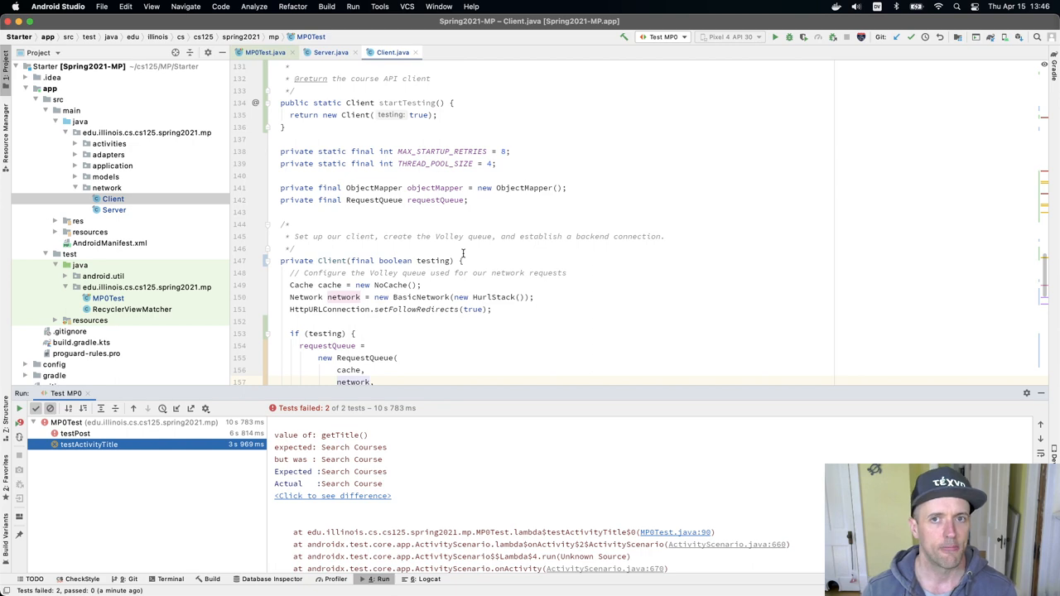
mouse_move(699, 155)
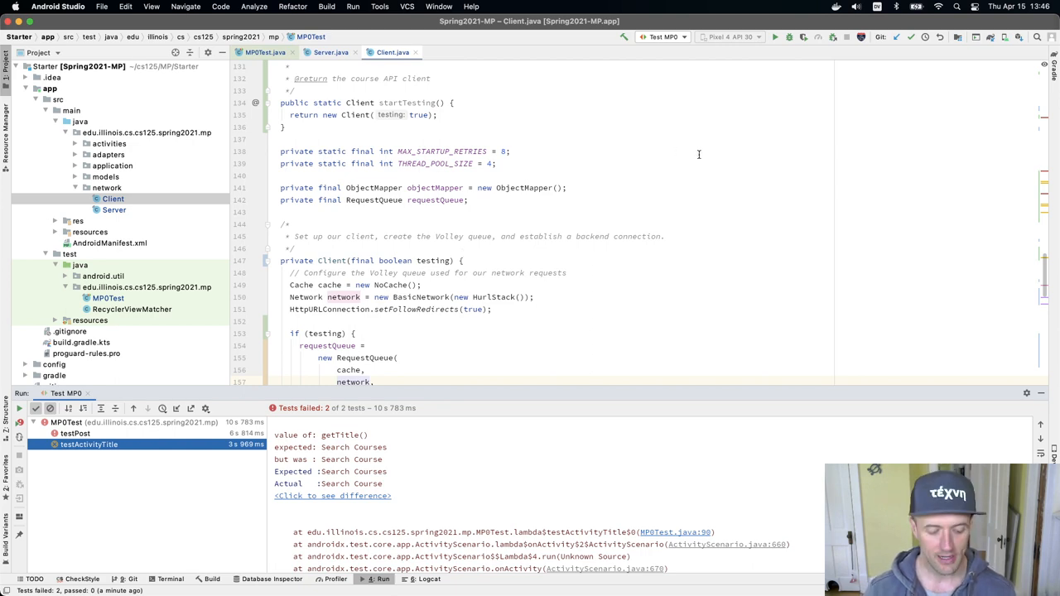